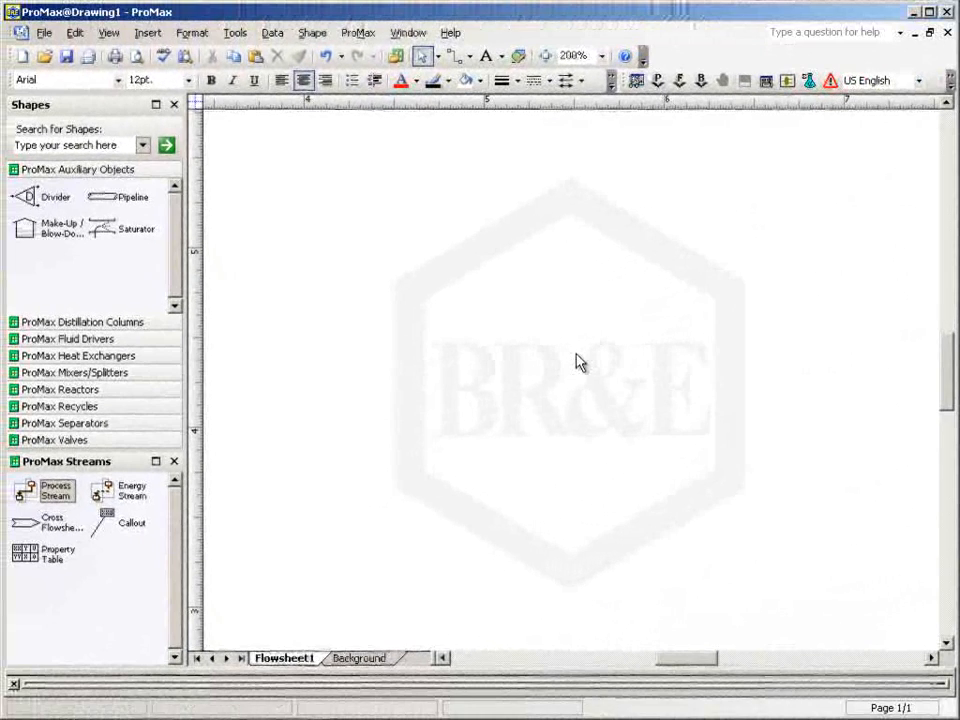
mouse_move(276, 456)
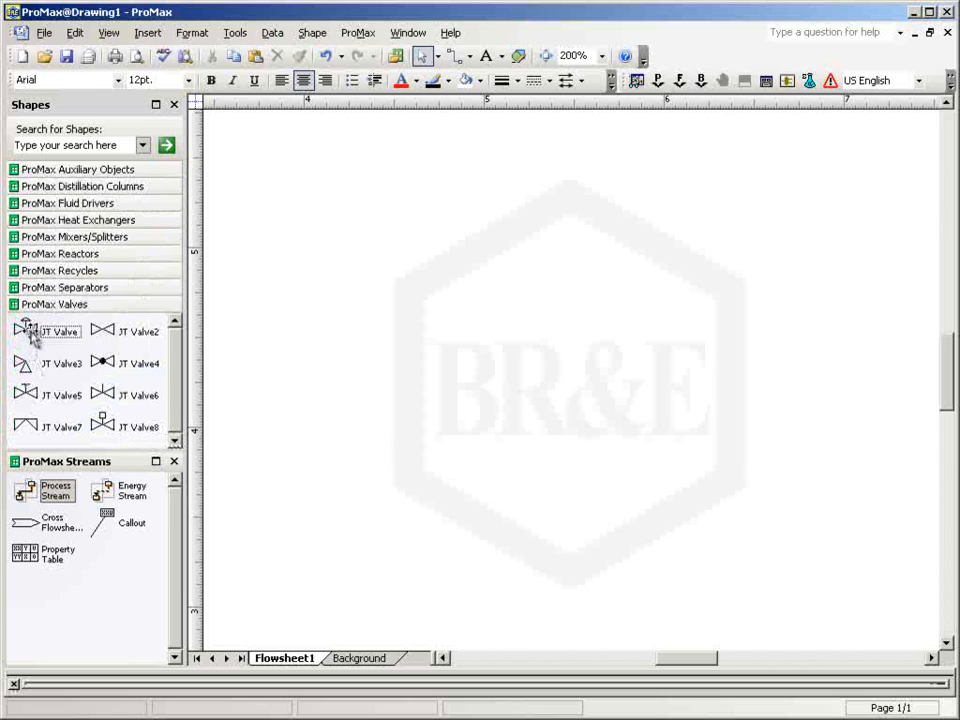
- Drag a JT Valve (VLVE-100) onto the flowsheet and shift it toward the centre
left_click_drag(60, 330, 417, 350)
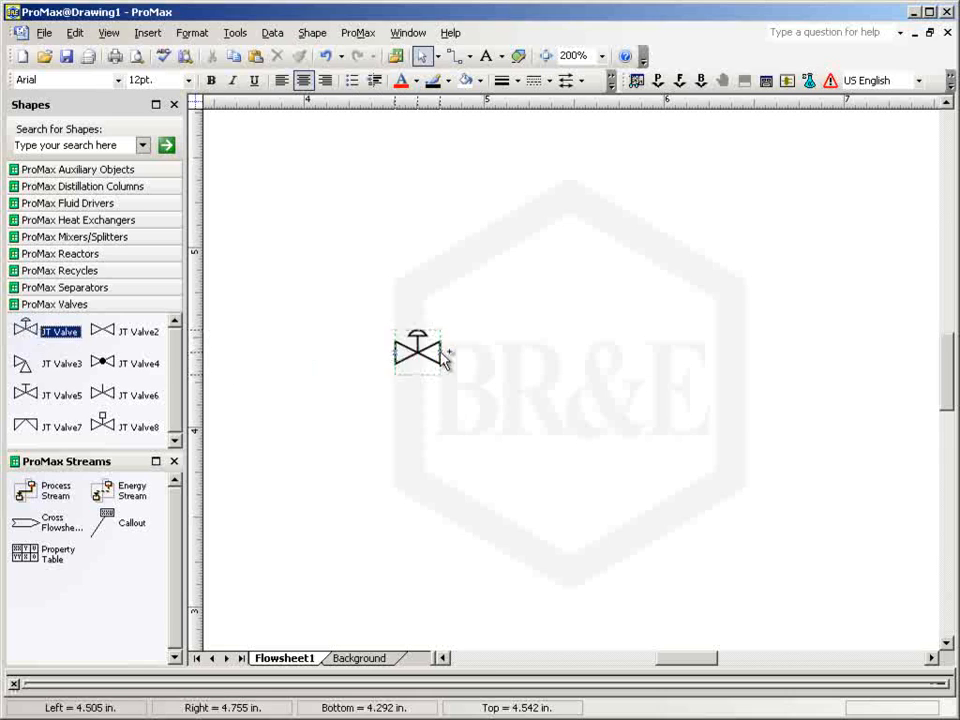
left_click_drag(417, 350, 570, 312)
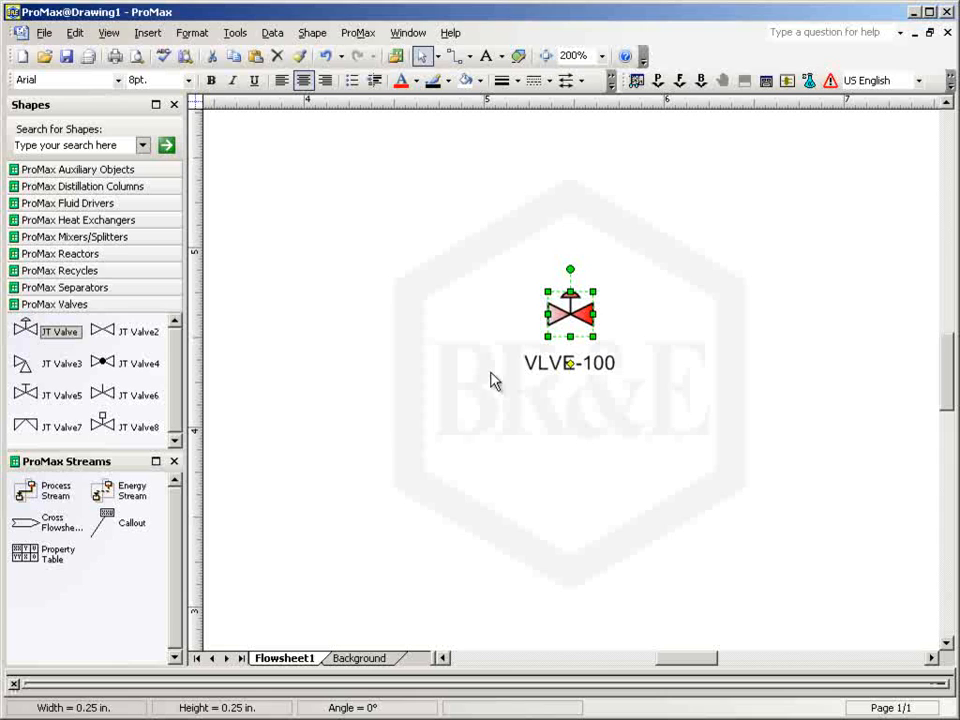
- Draw inlet stream 1 and outlet stream 2 on VLVE-100, then select the valve
left_click(56, 490)
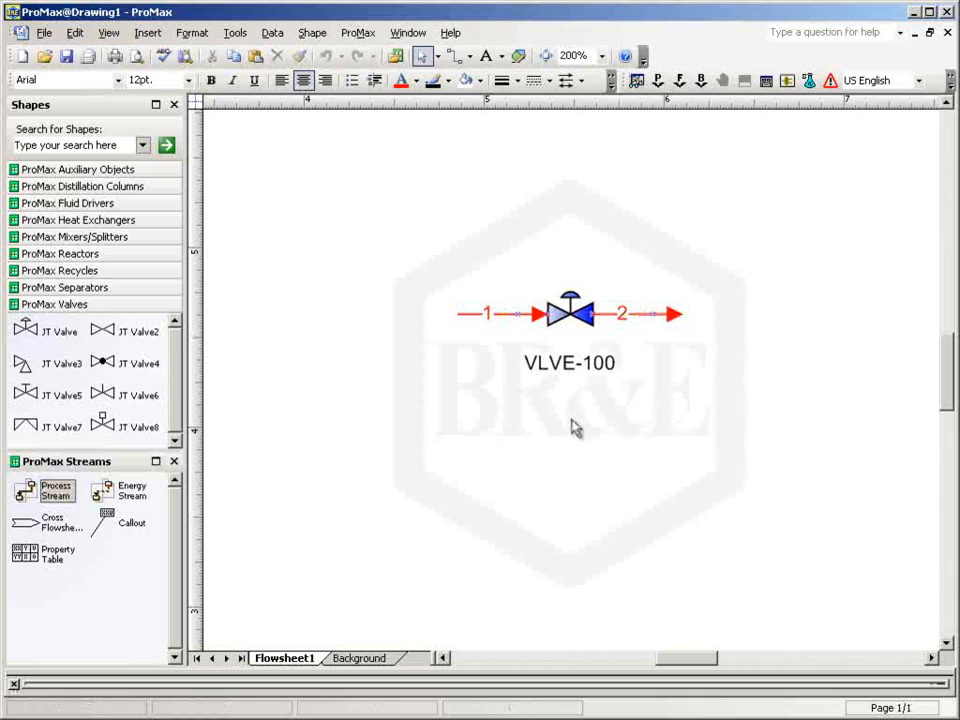
left_click(568, 313)
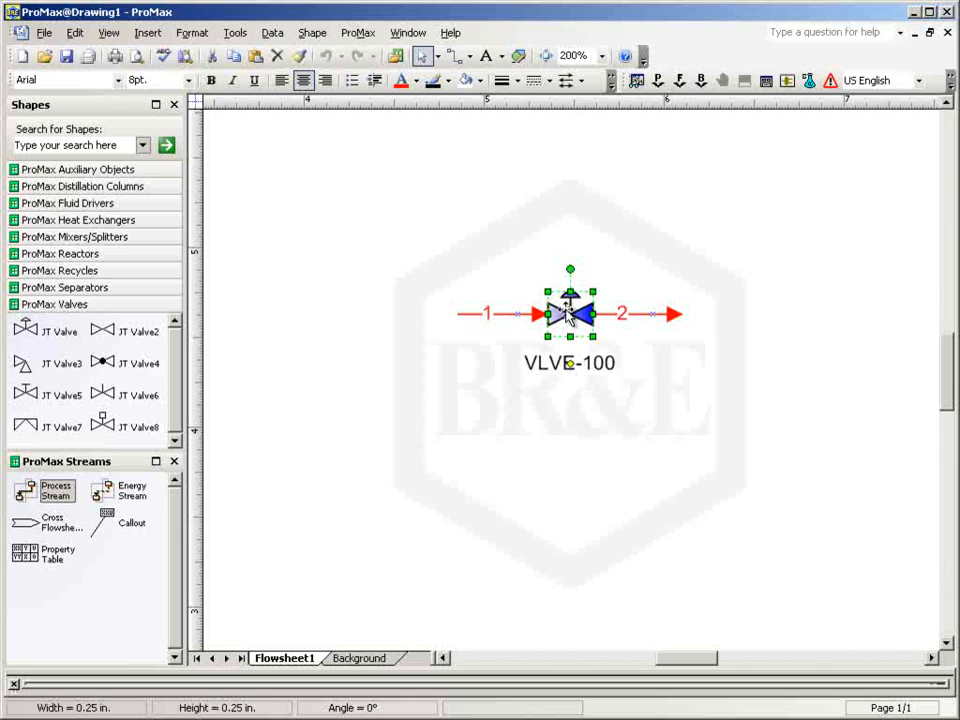
- Open VLVE-100 in the Project Viewer on its Process Data tab
double_click(569, 313)
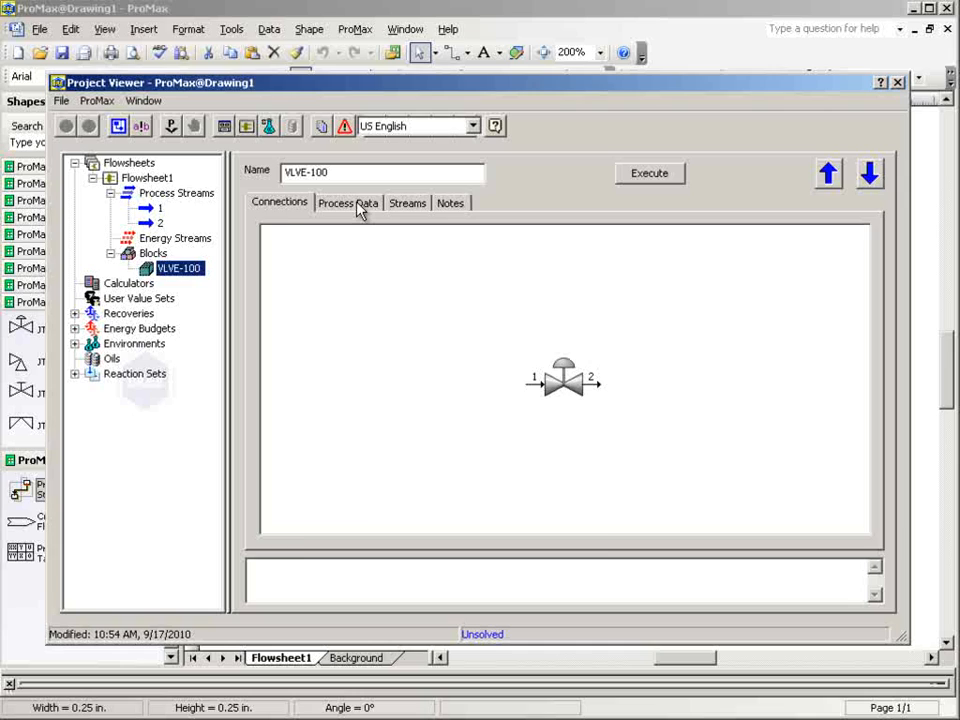
left_click(348, 202)
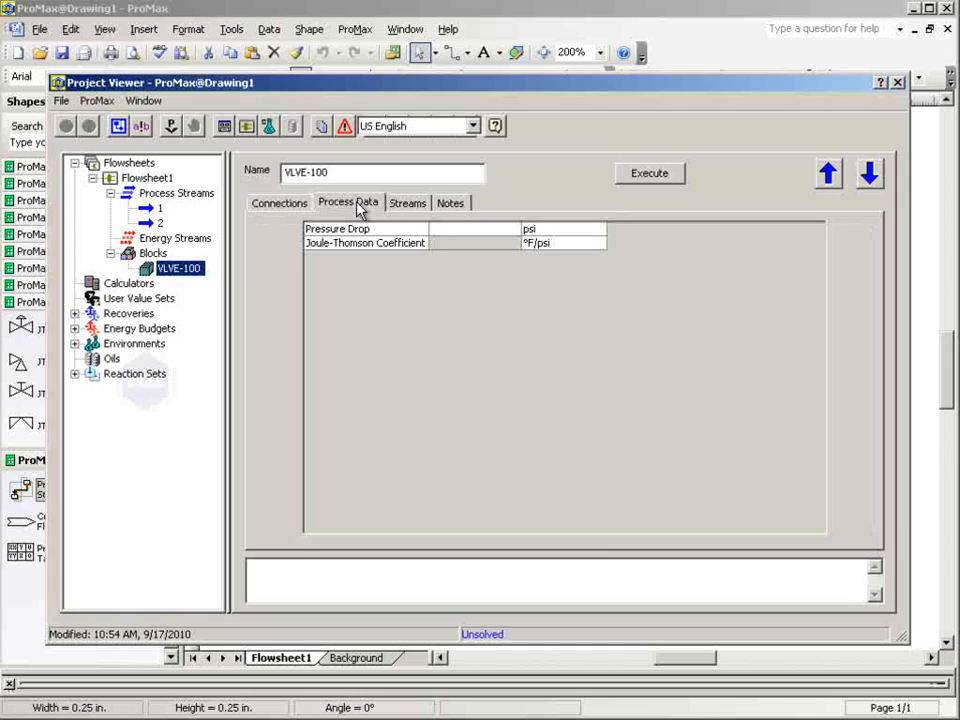
mouse_move(596, 330)
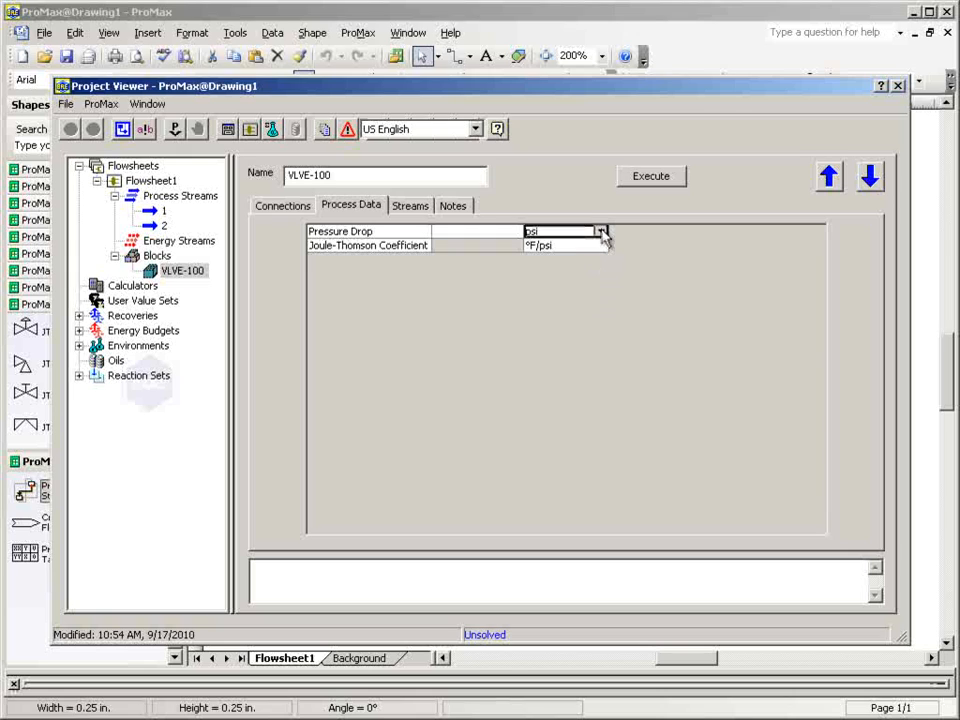
- Set VLVE-100's pressure drop unit to bar and JT coefficient unit to °C/bar
left_click(600, 231)
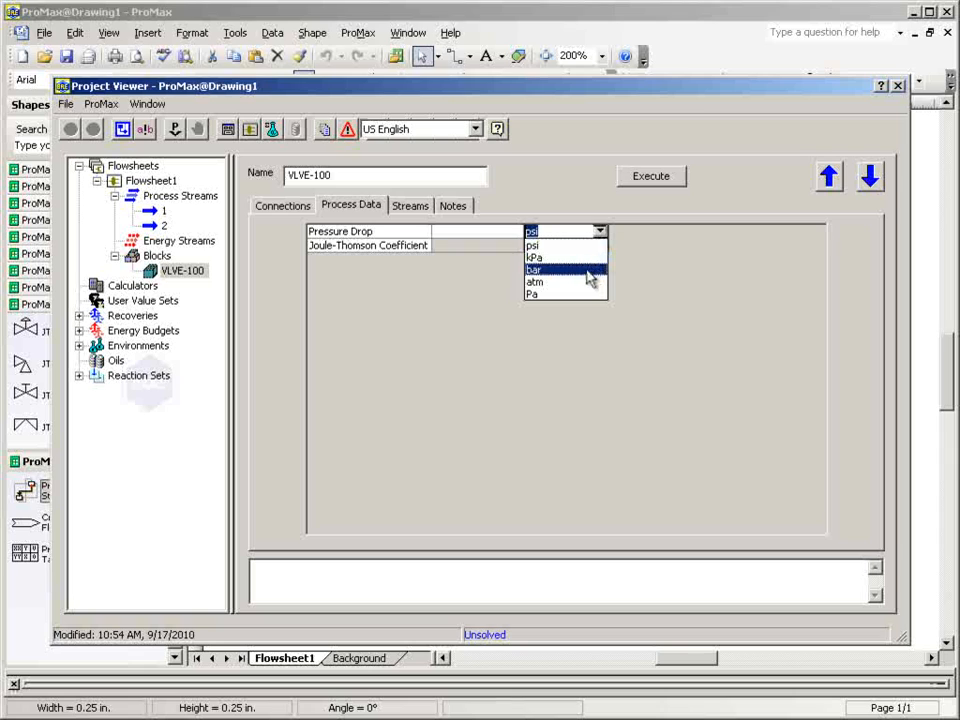
left_click(535, 270)
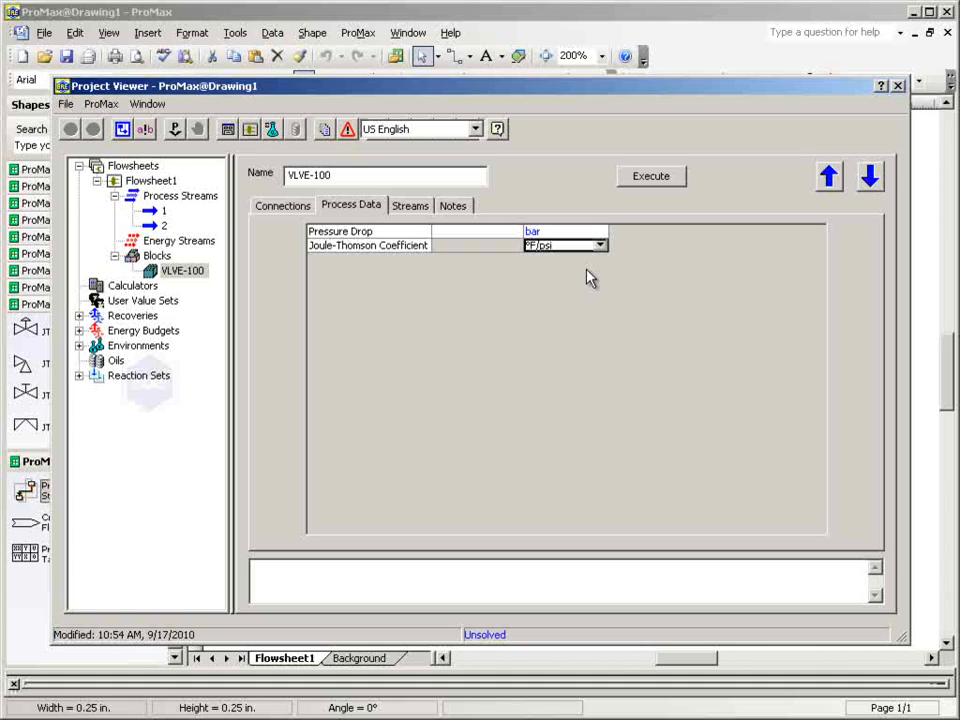
mouse_move(594, 262)
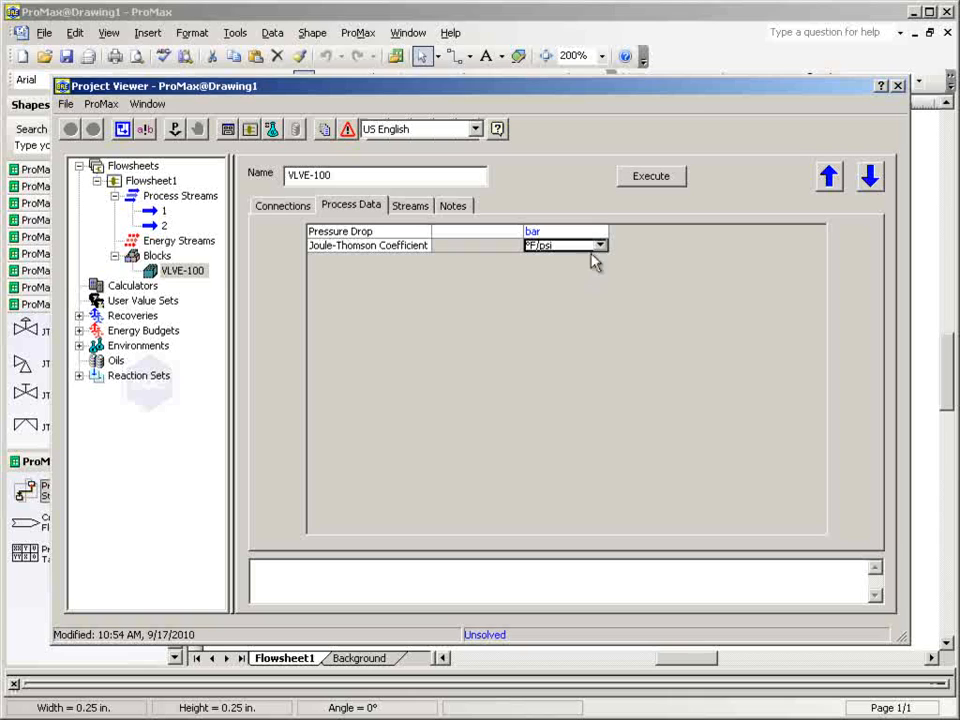
left_click(599, 245)
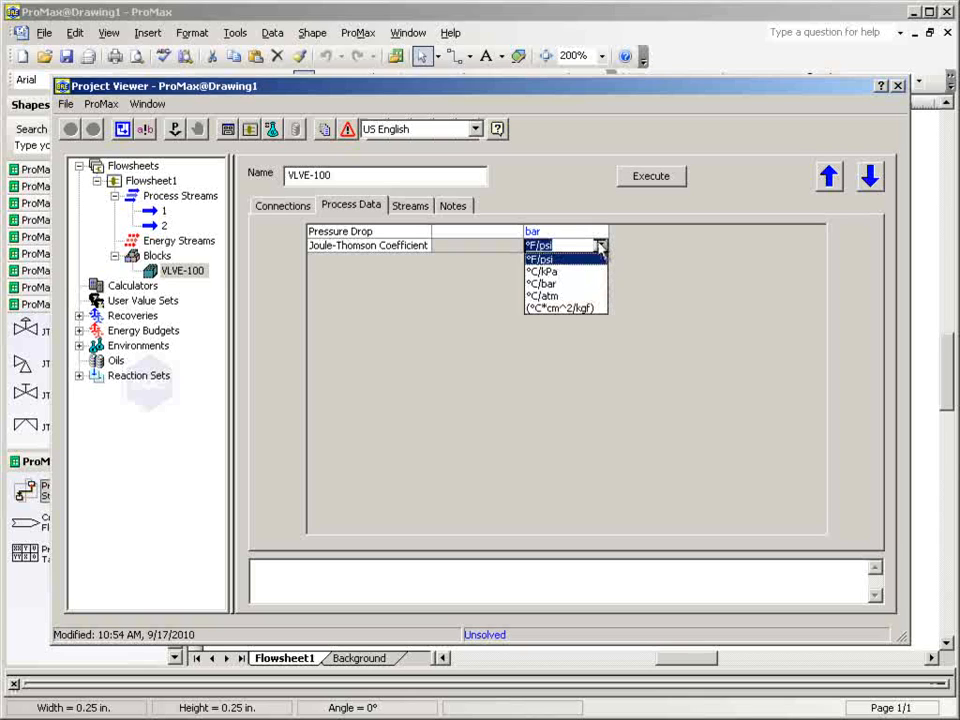
left_click(542, 283)
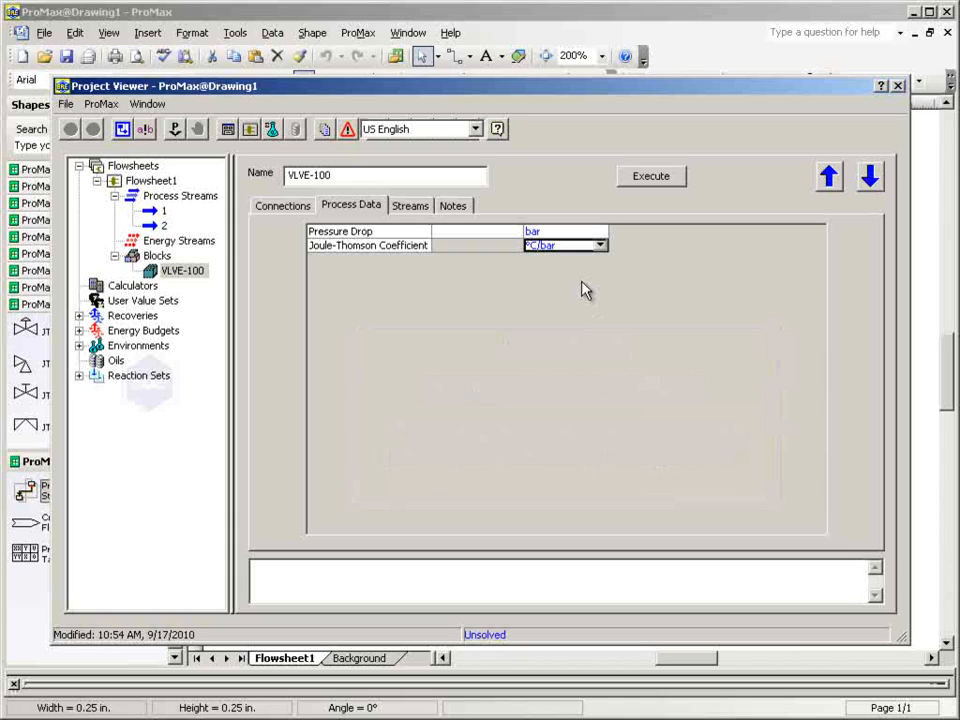
- Show outlet stream 2's Properties sheet in the Project Viewer
left_click(410, 205)
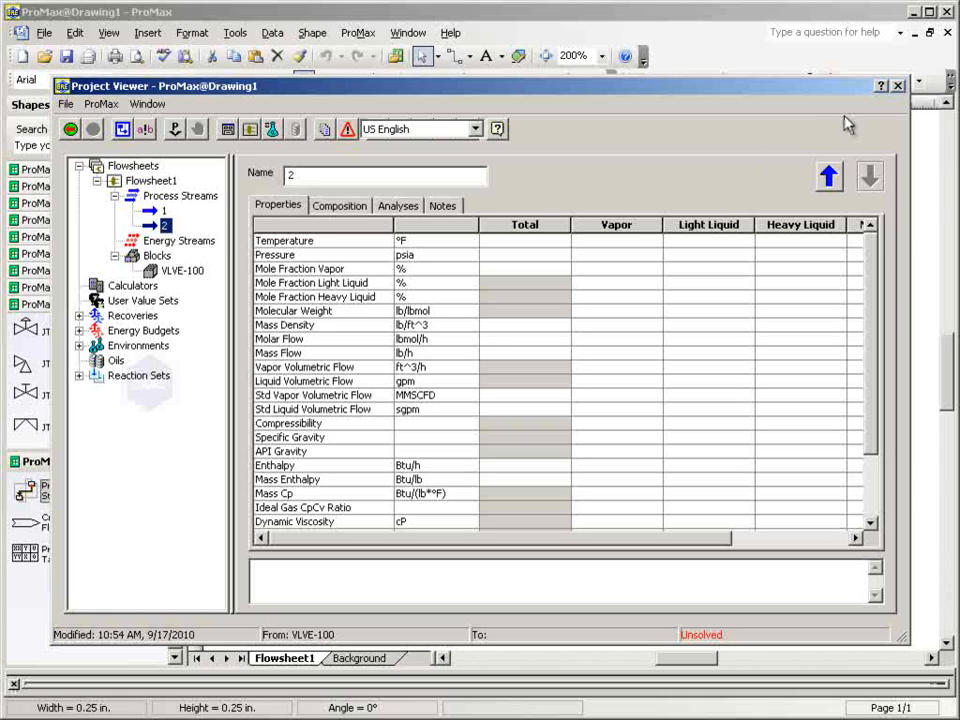
left_click(897, 85)
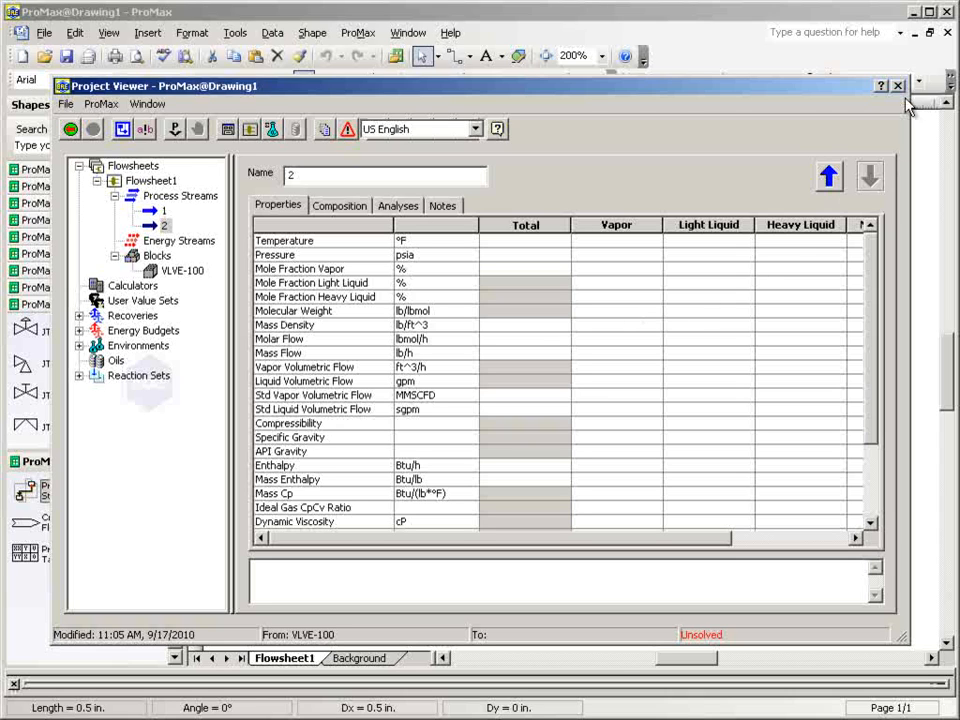
- Give stream 1 pressure 40 psia and 100 lbmol/h methane, then close the viewer
left_click(897, 85)
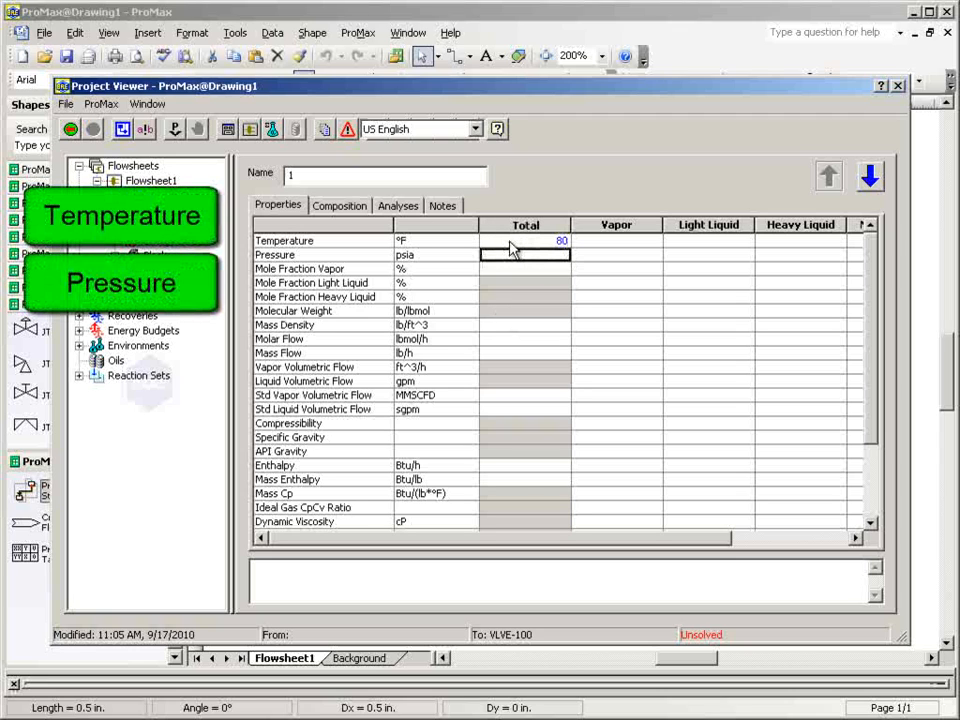
type("40")
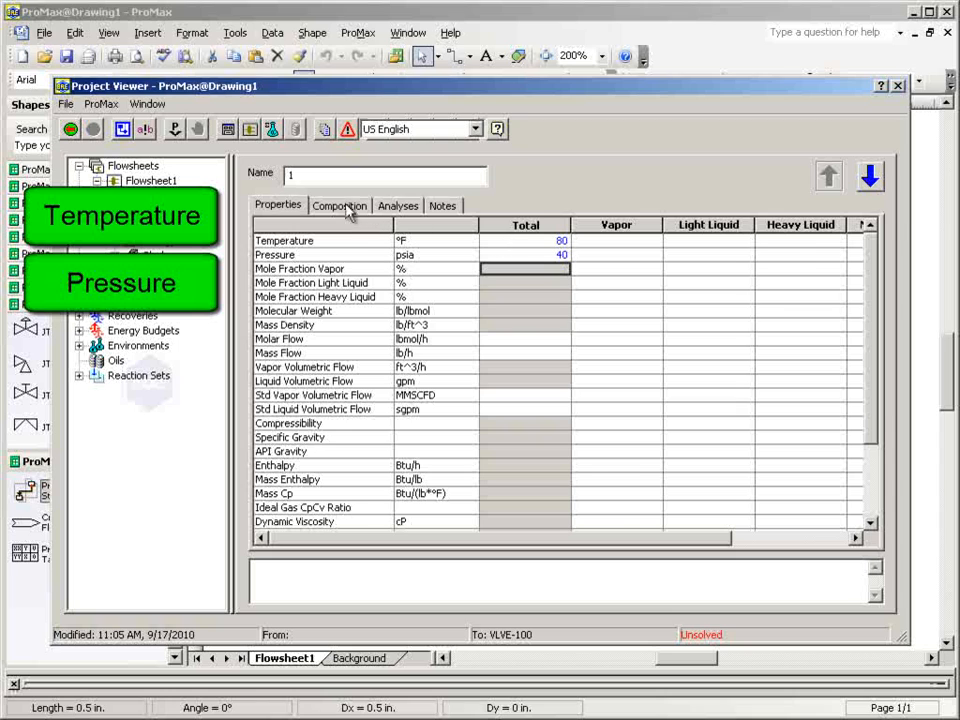
left_click(339, 205)
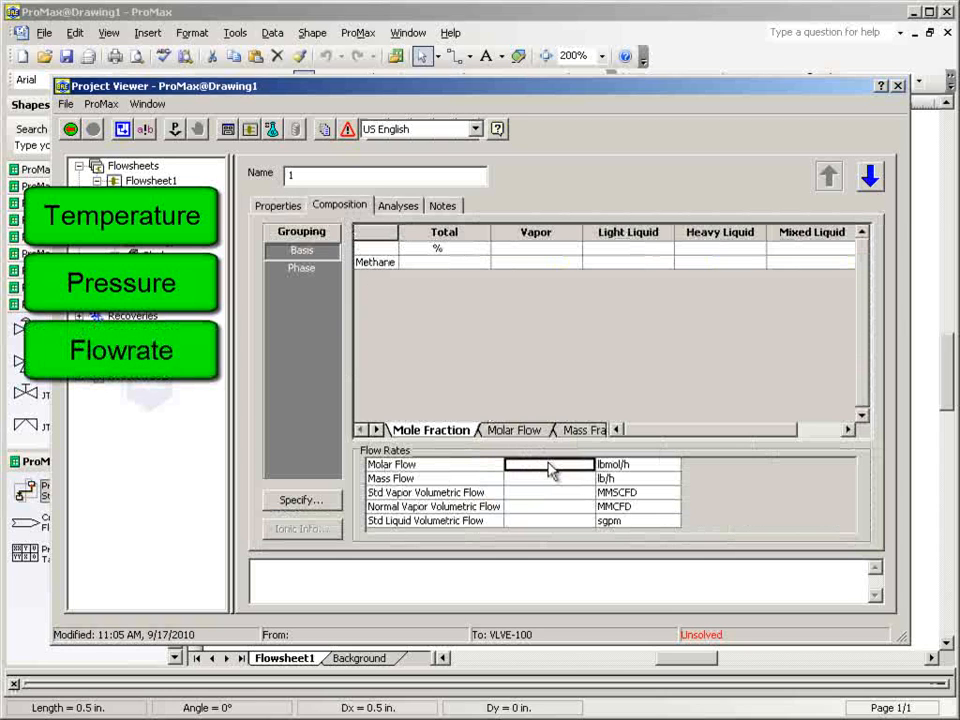
type("100")
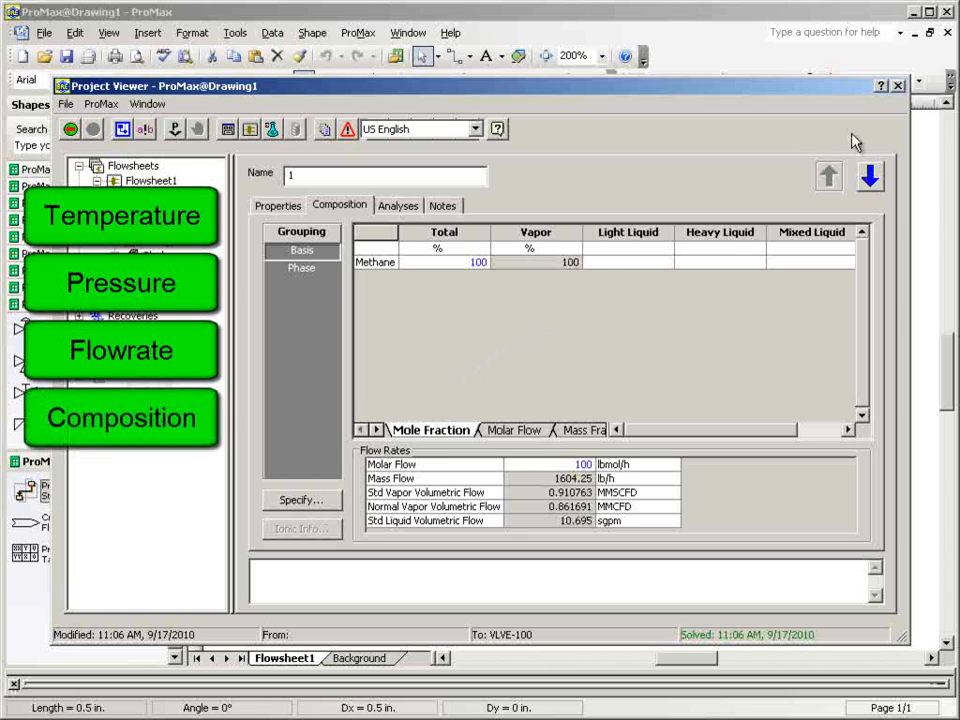
left_click(897, 85)
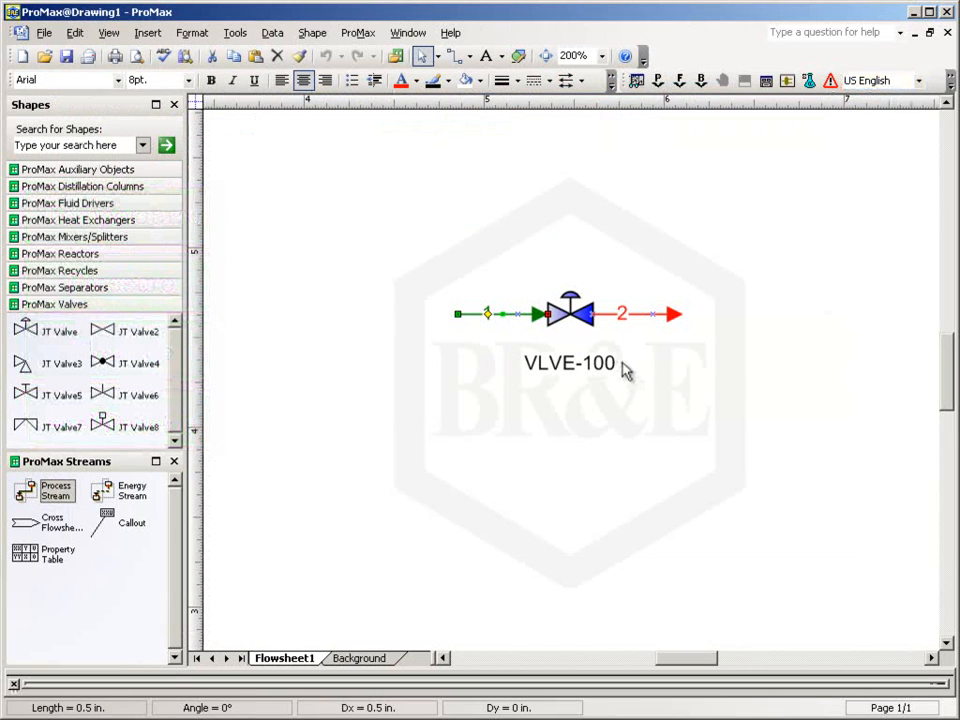
mouse_move(630, 315)
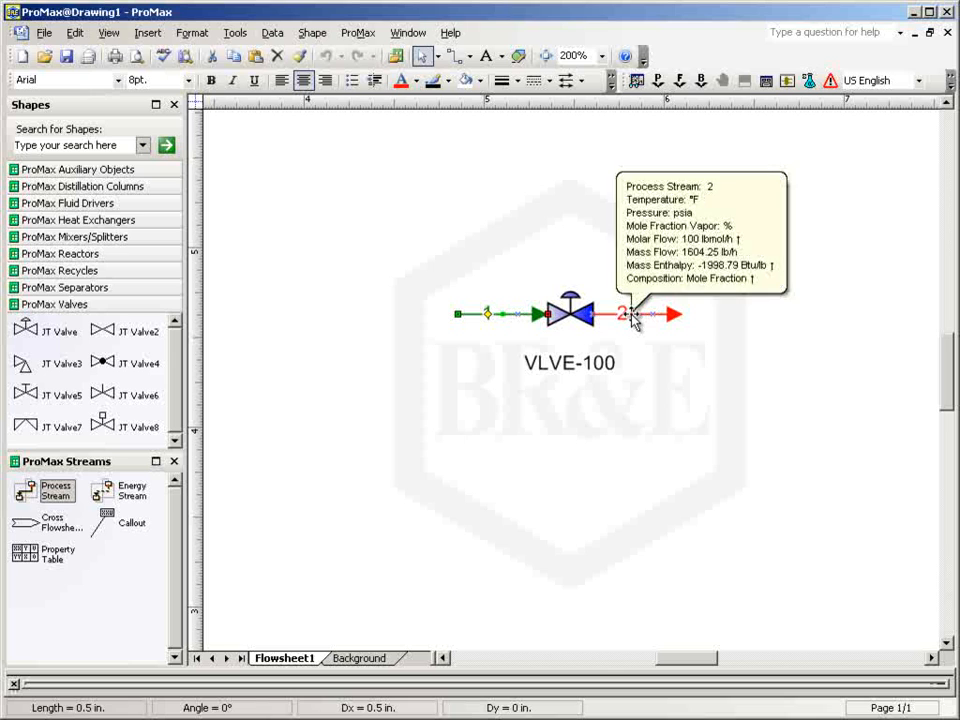
- Review stream 2's results, then reopen VLVE-100 to see 0.689 bar drop and 0.444 °C/bar
double_click(625, 314)
type("30")
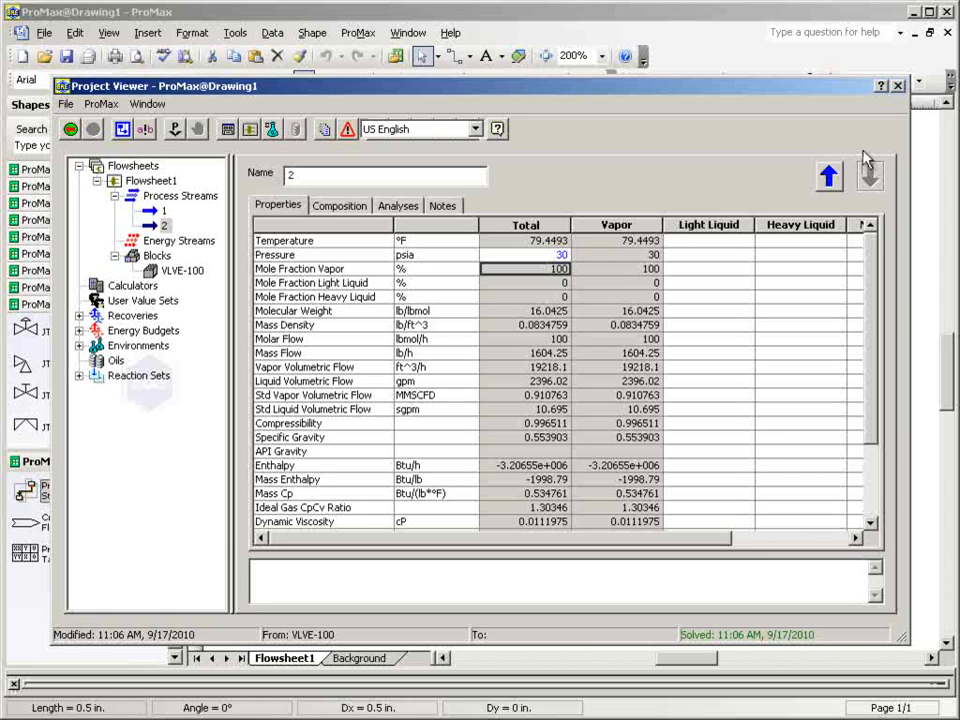
left_click(898, 85)
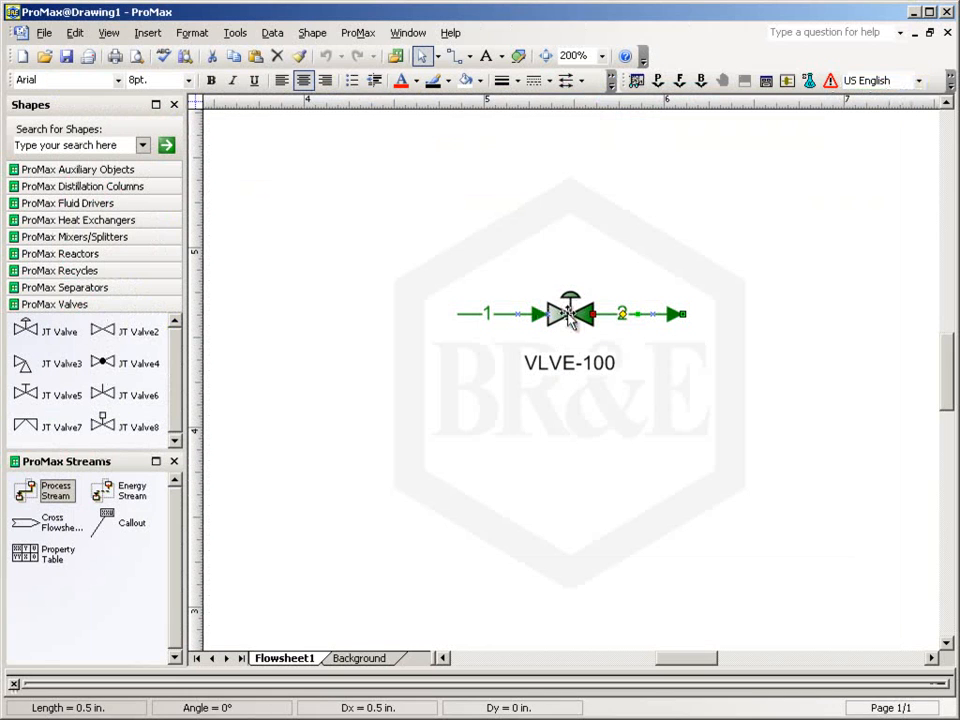
double_click(568, 313)
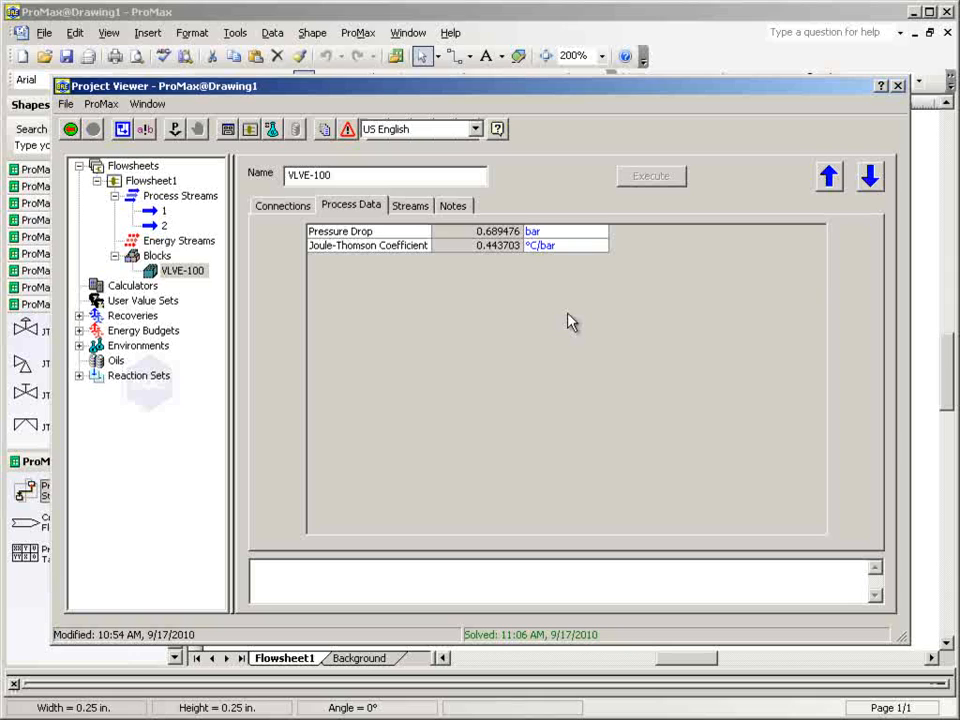